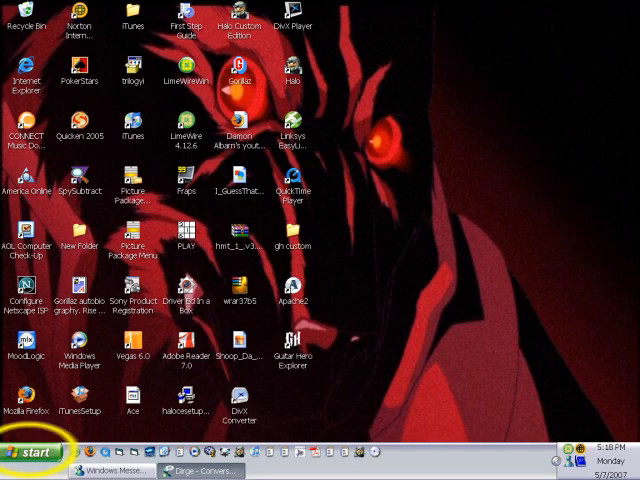
- Bring up the Start menu's installed programs list to locate Windows Movie Maker
left_click(30, 452)
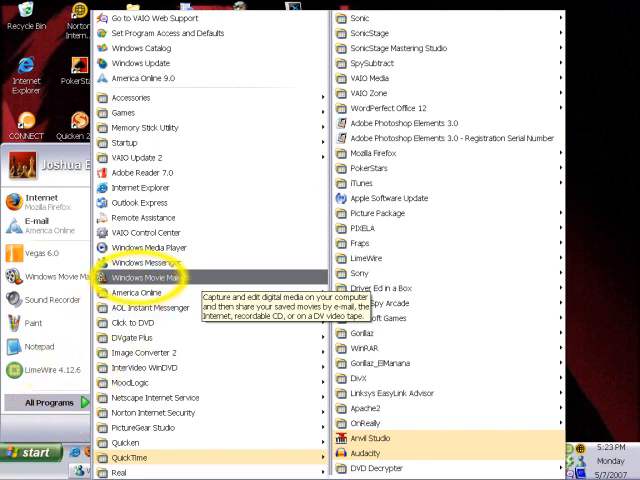
- Launch Windows Movie Maker and record a Stereo Mix narration onto the audio/music track
left_click(152, 276)
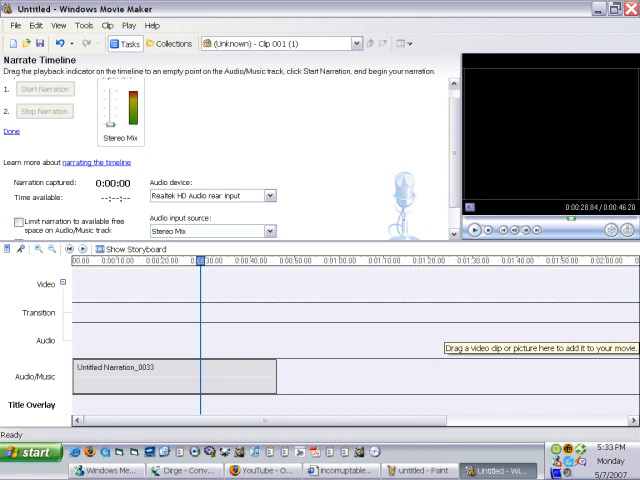
- Adjust the volume of the Untitled_Narration_0033 clip via its Volume setting
right_click(160, 376)
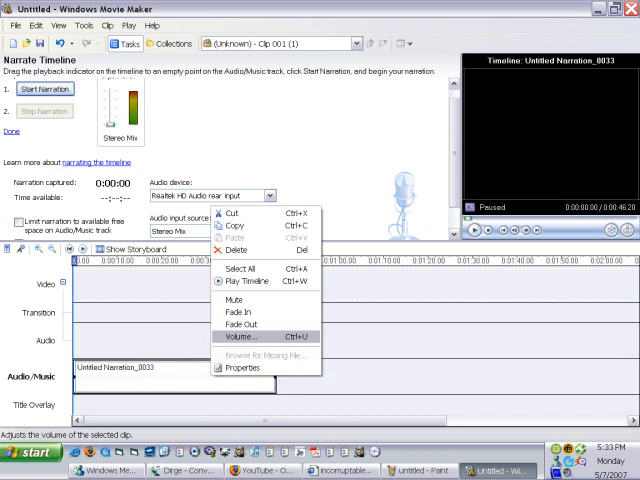
left_click(240, 336)
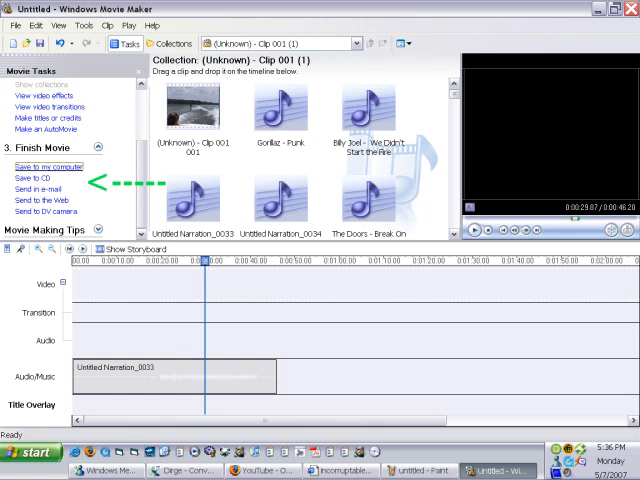
- Start Save to my computer, entering a file name with My Videos as destination
left_click(48, 166)
type("O Green World Live")
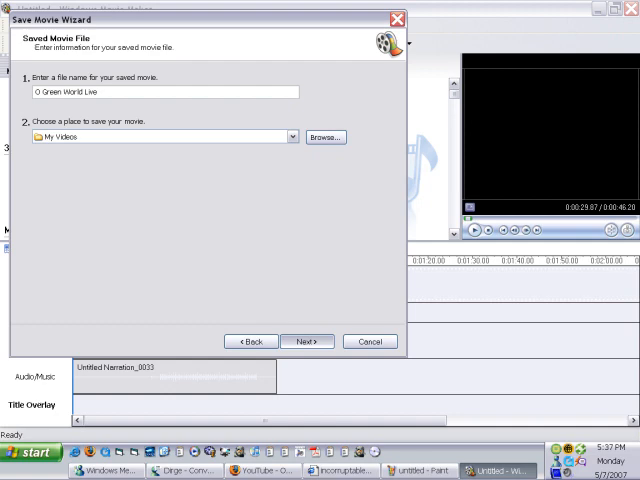
- Choose Other settings: High quality audio and begin saving the WMA file
left_click(308, 340)
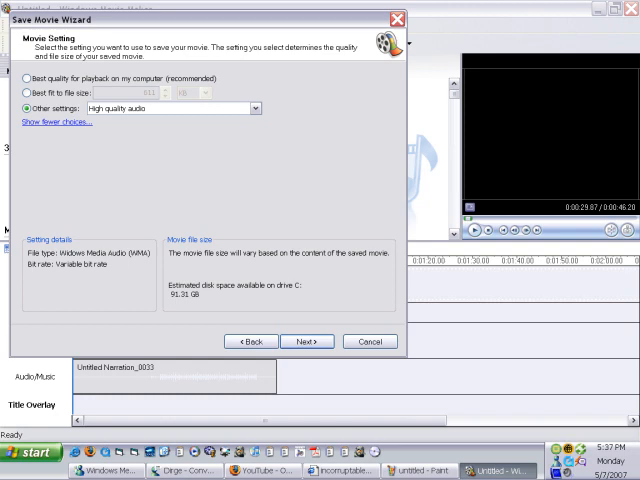
left_click(308, 340)
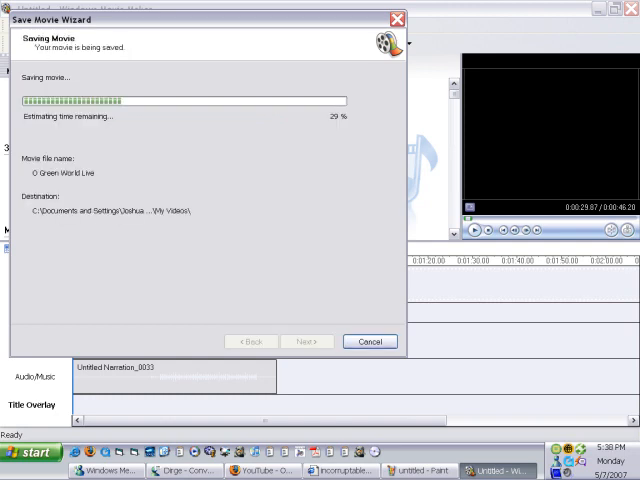